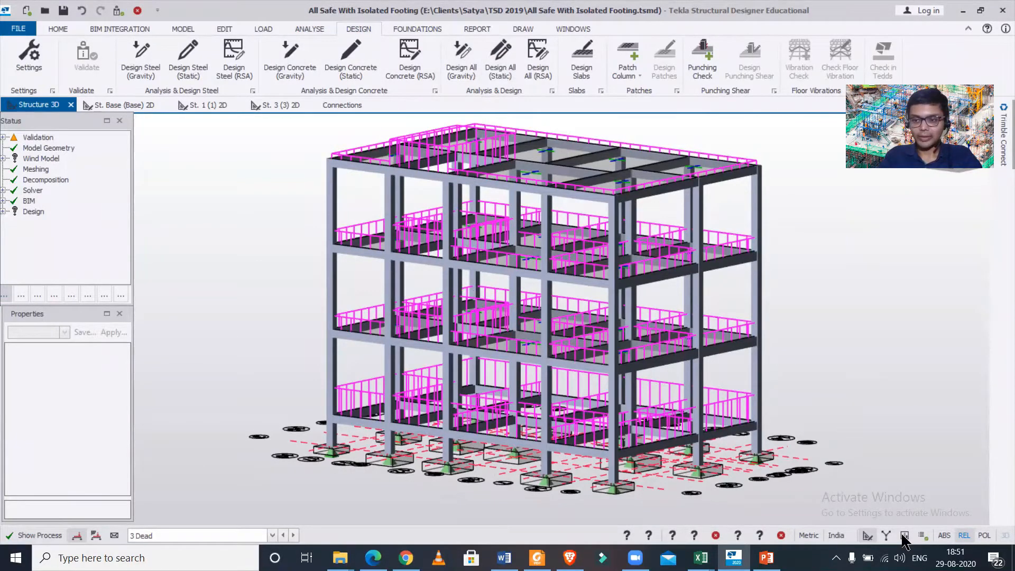
Step: Show Shear Major 1D results for load case 3 Dead across the 3D frame
click(625, 28)
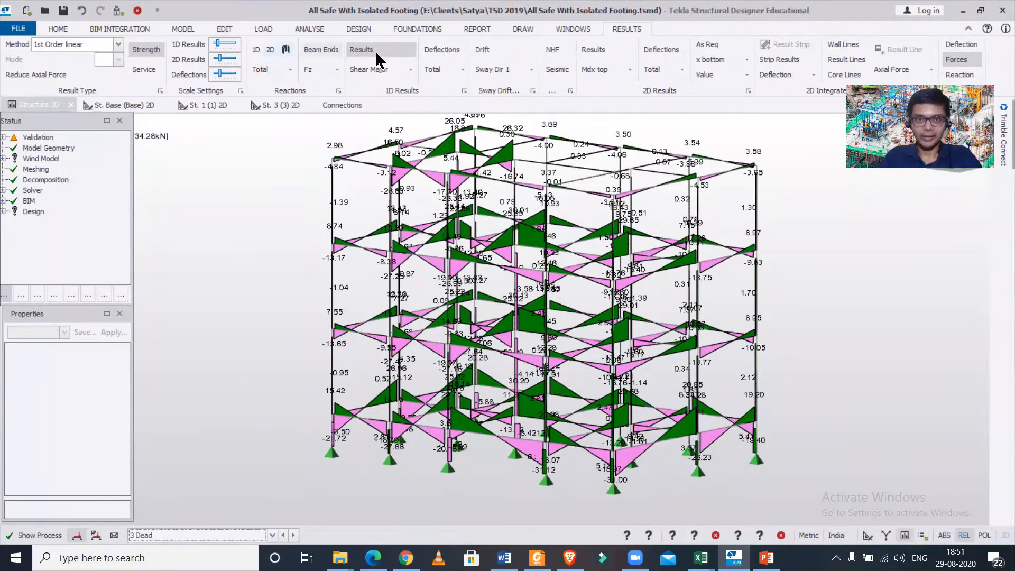
mouse_move(410, 69)
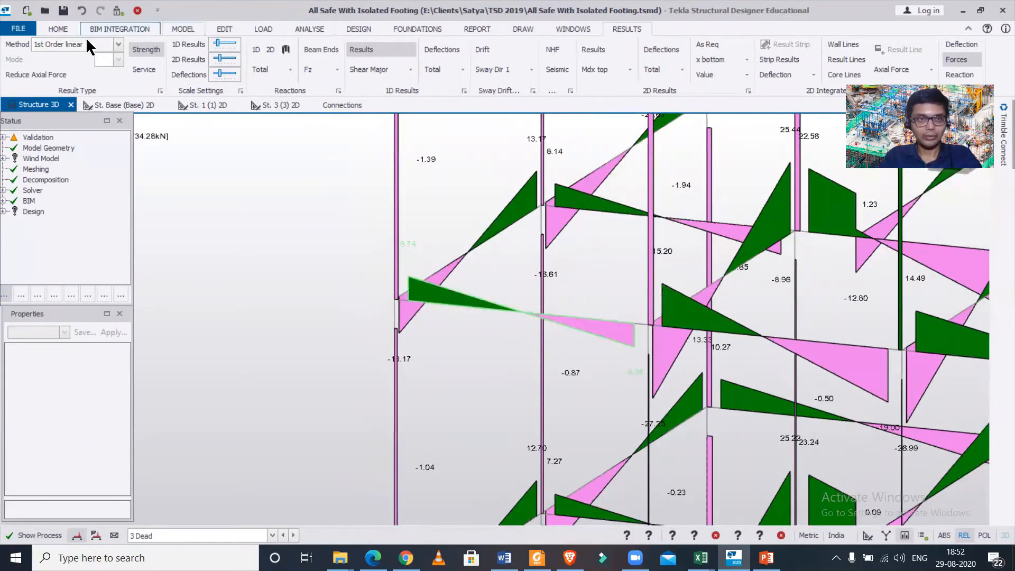
click(58, 29)
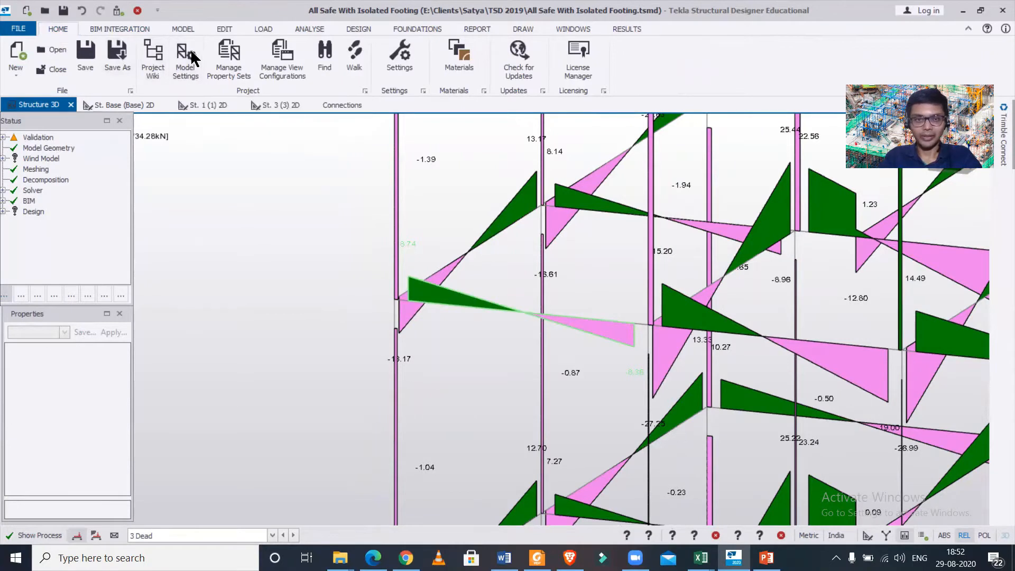
Step: Tick 'Rigid zones not applied' in Model Settings > Analysis Model
click(185, 58)
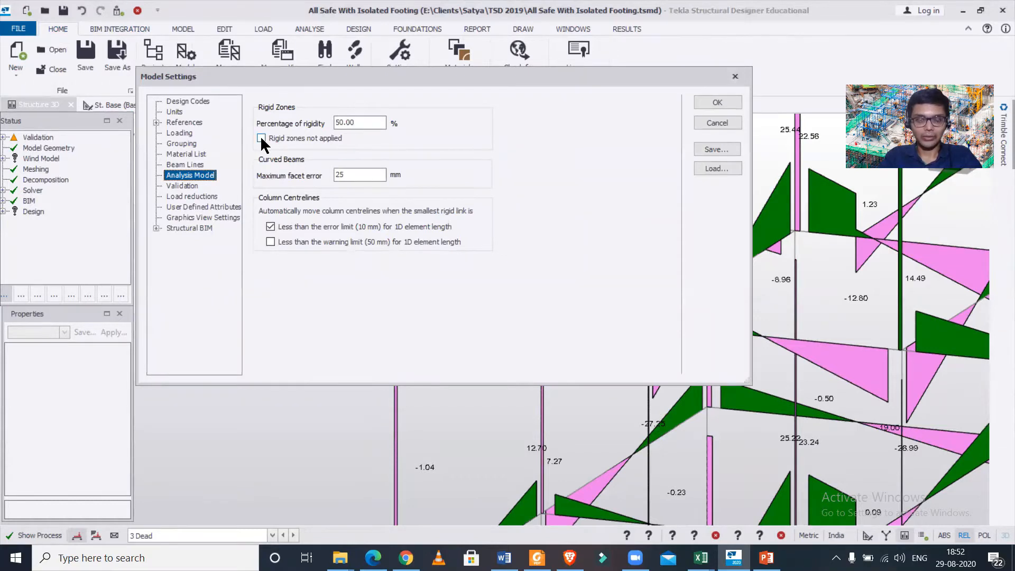
click(262, 138)
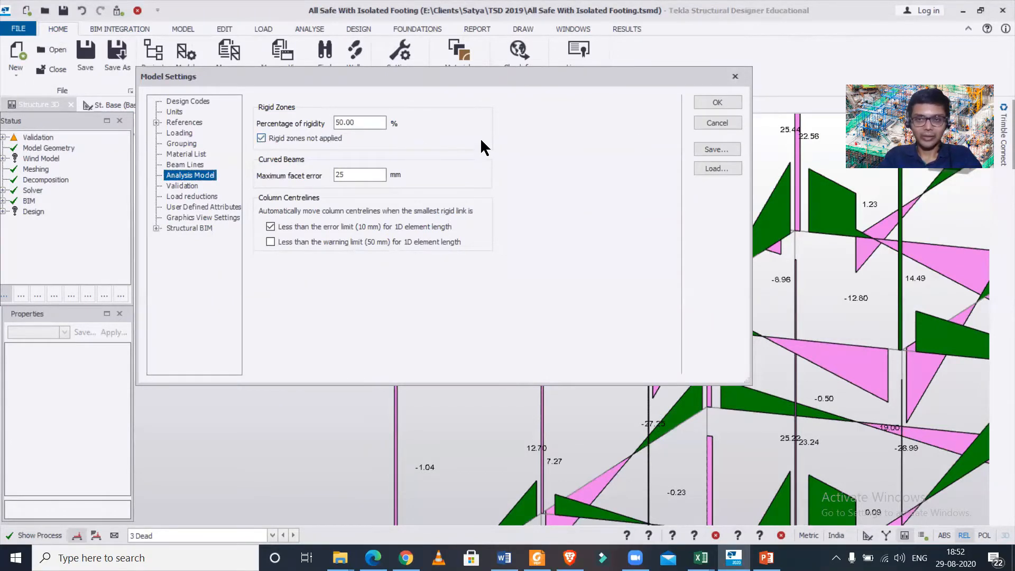
mouse_move(647, 90)
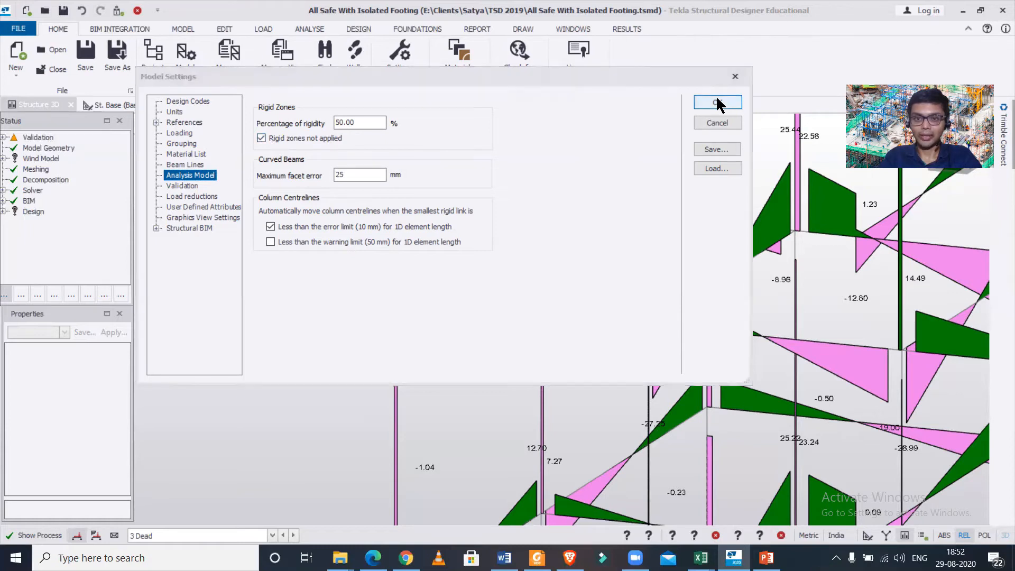
Step: Confirm the rigid zone change and view Dead load force values for column C13 - 3
click(718, 102)
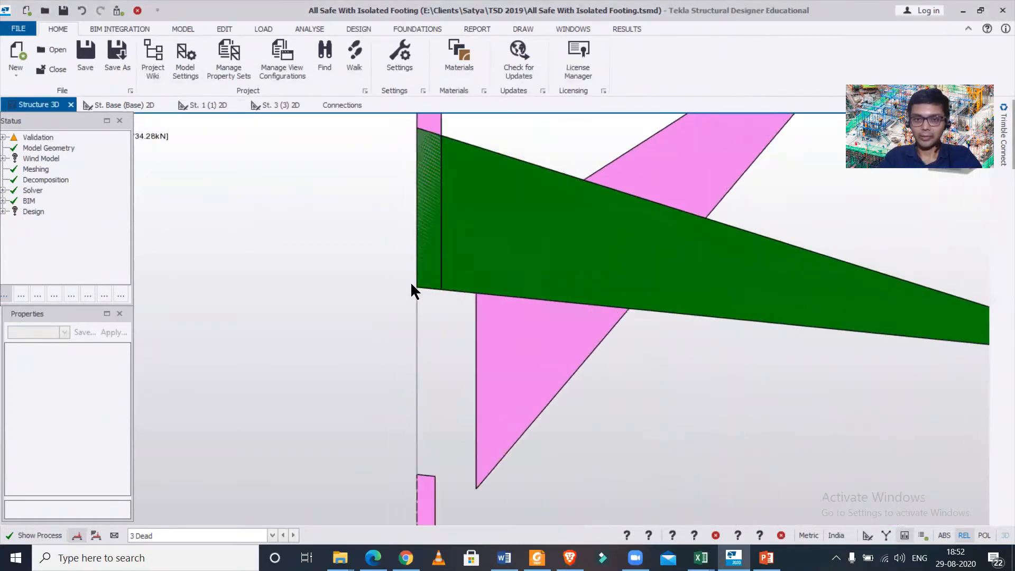
click(434, 298)
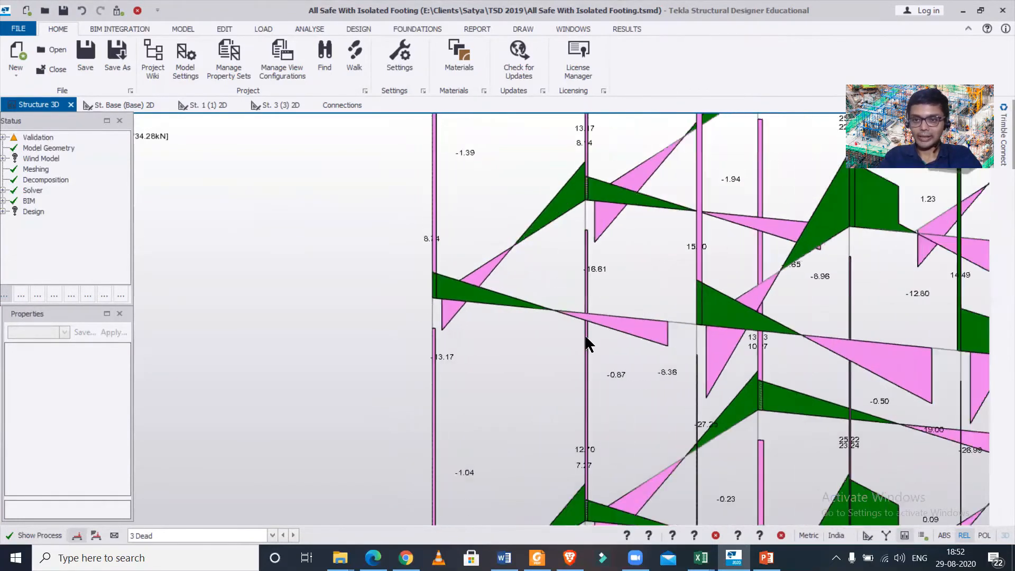
click(741, 317)
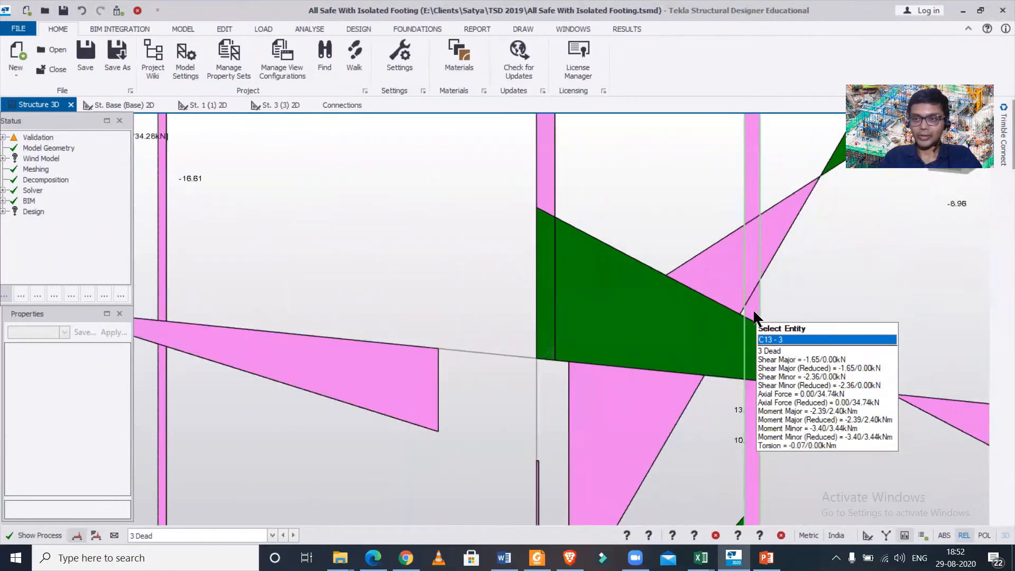